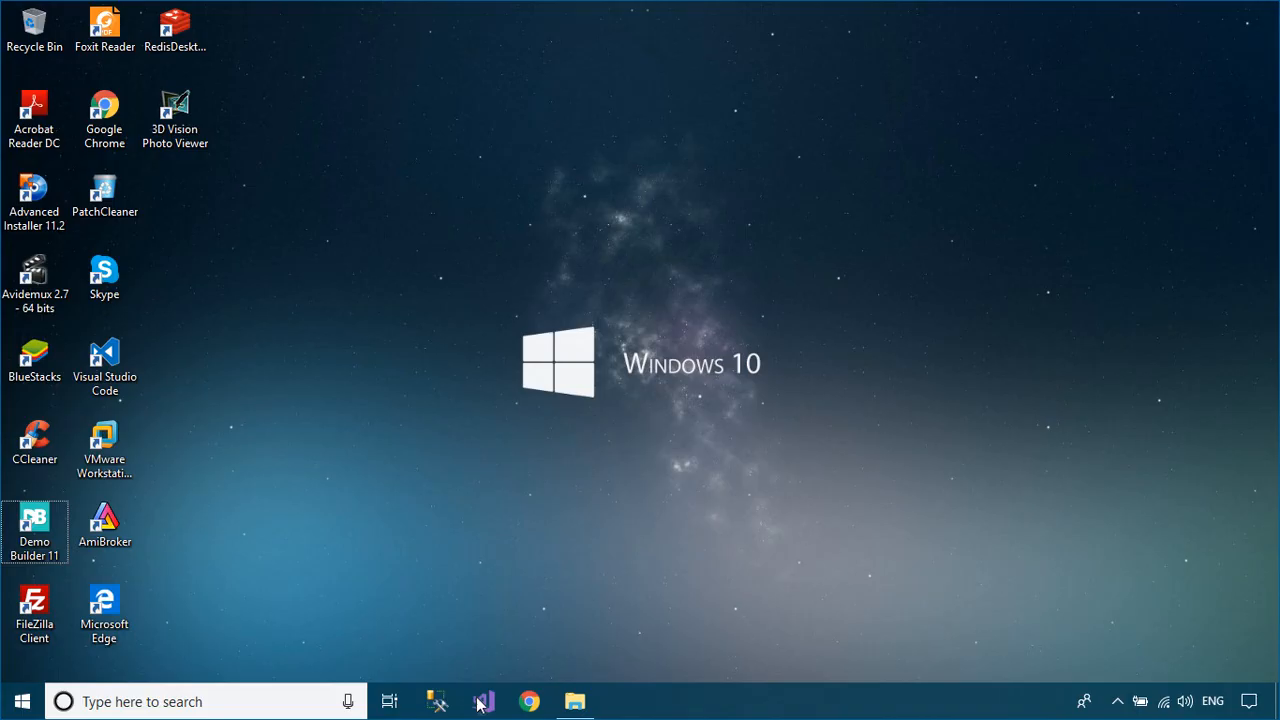
Step: Launch Visual Studio from the taskbar to start a new project
click(482, 701)
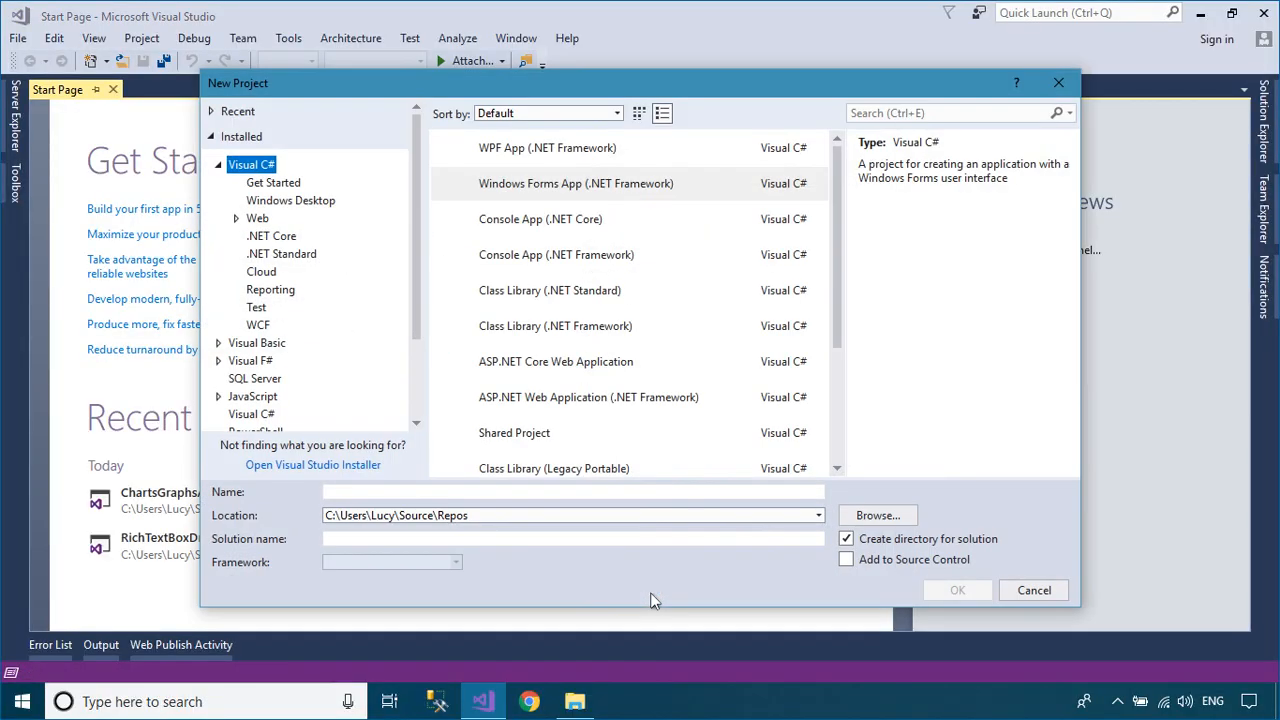
Step: Create a Windows Forms App project named DragDropPictureApp
click(576, 183)
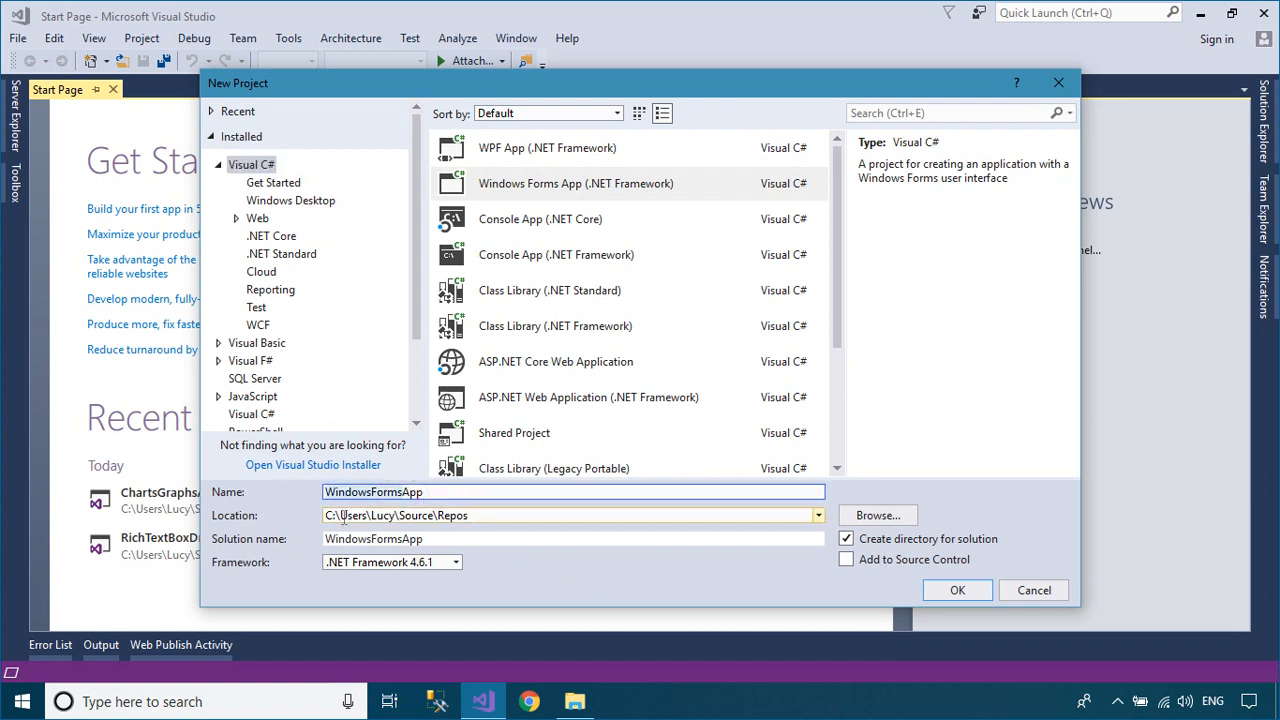
text(DragDApp)
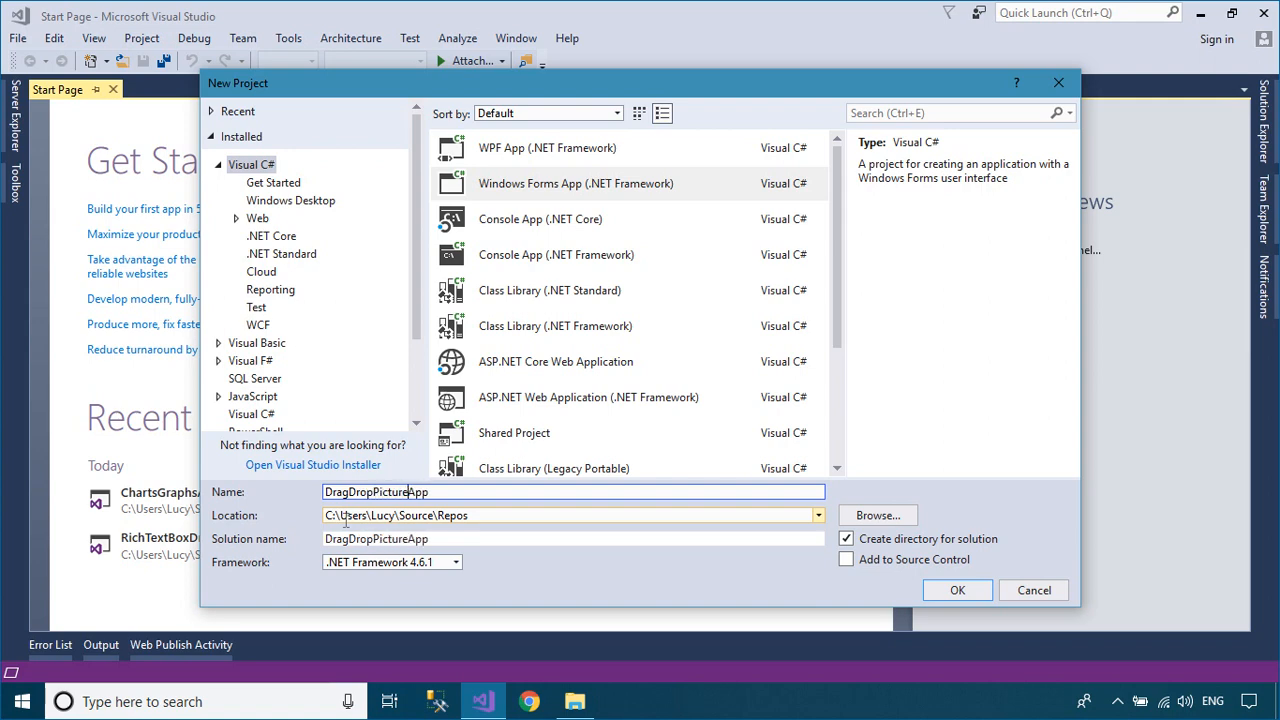
click(956, 590)
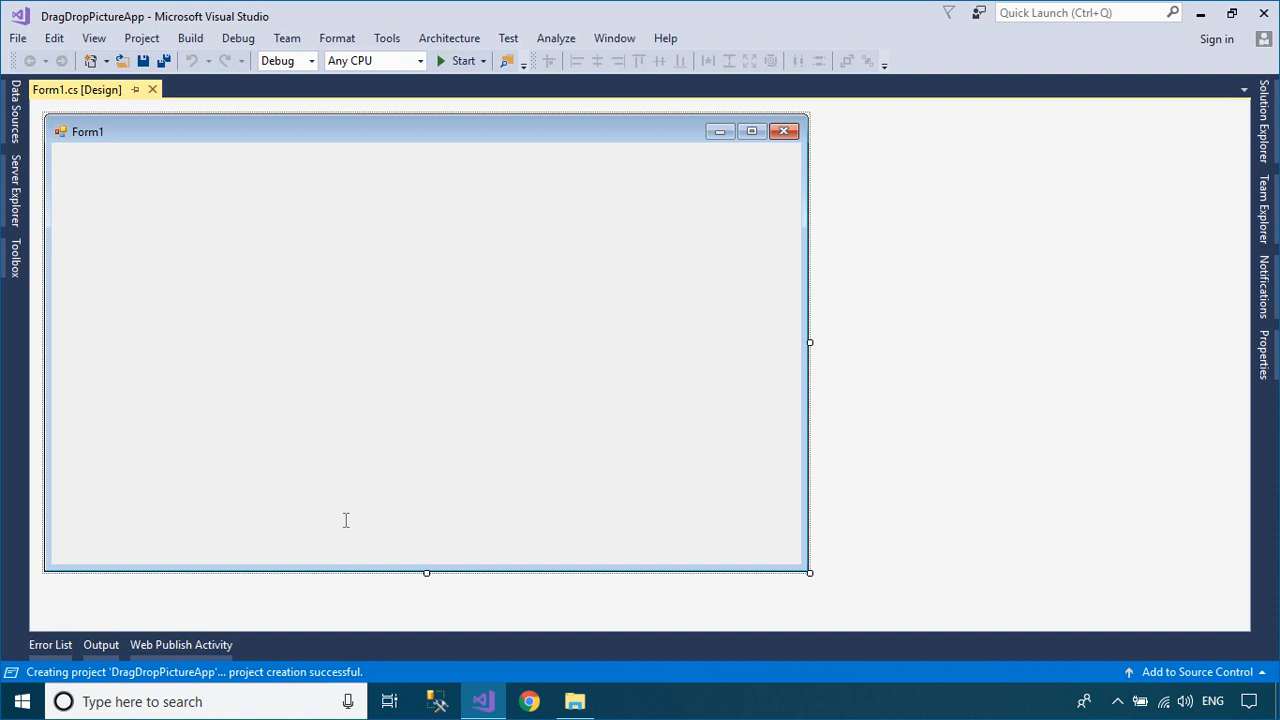
Step: Add a PictureBox from the Toolbox and enlarge it from the form's top-left
click(13, 265)
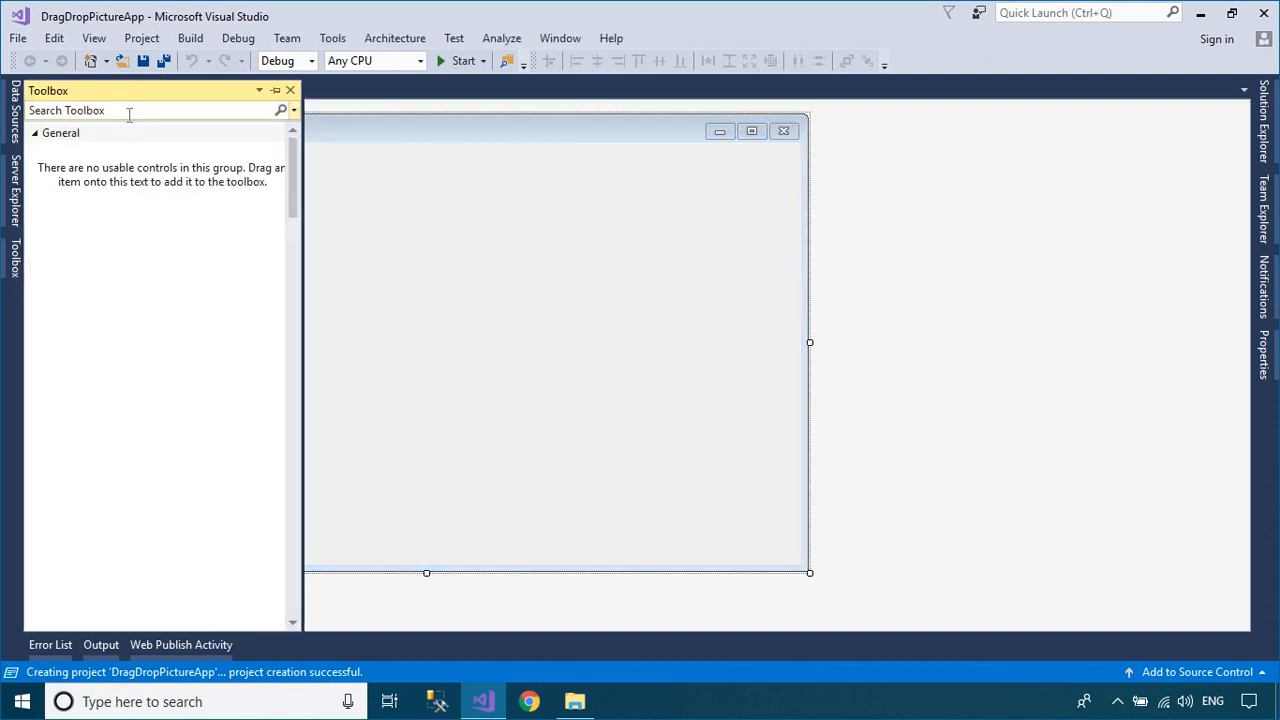
text(pic)
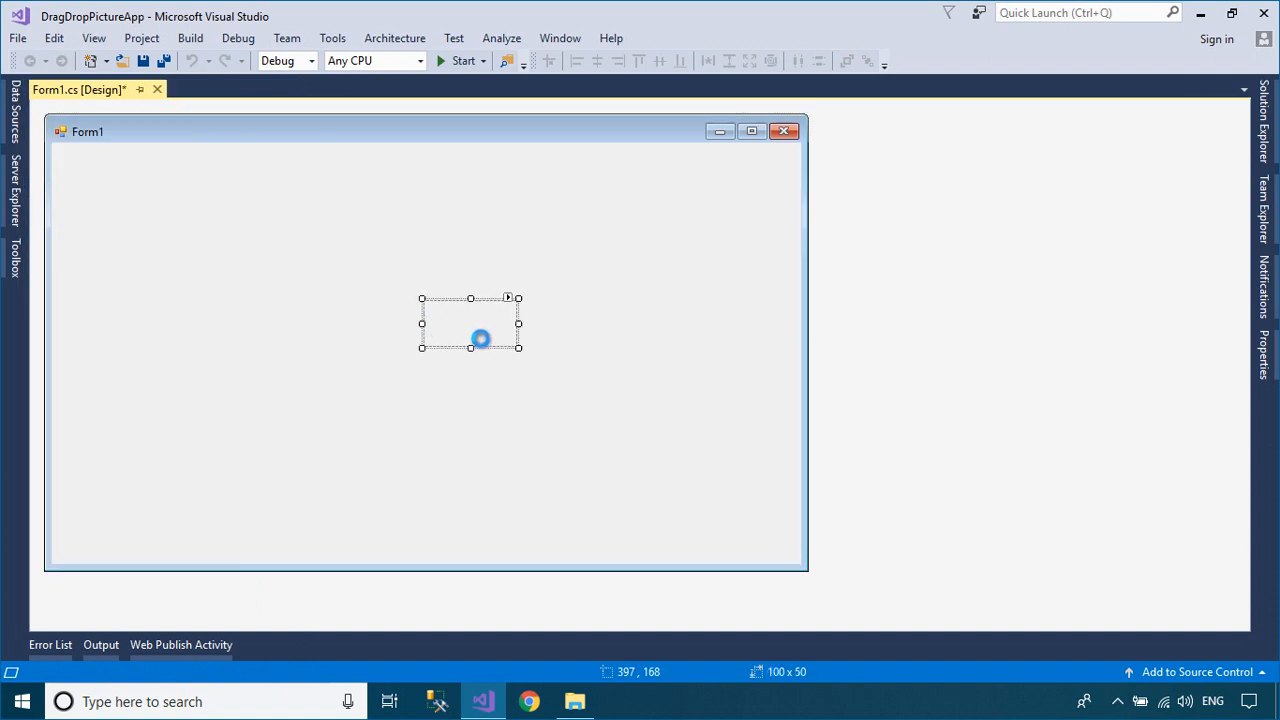
drag(470, 322, 108, 177)
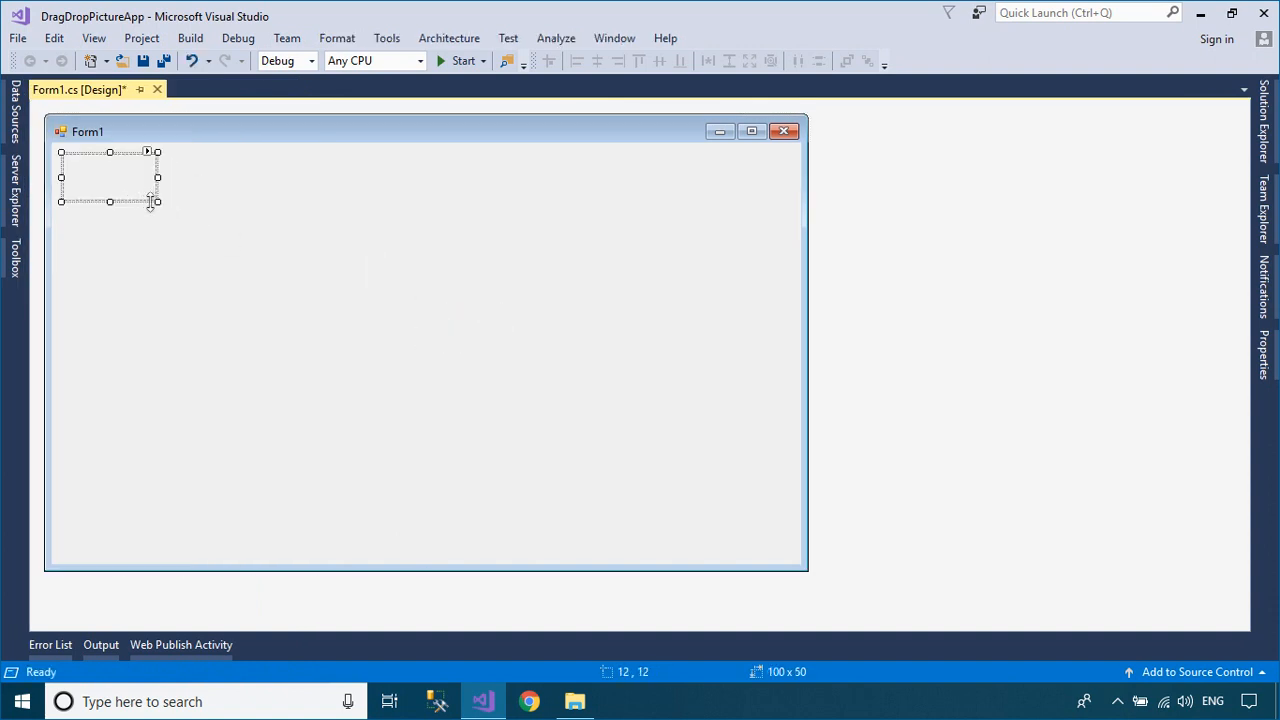
drag(157, 201, 647, 558)
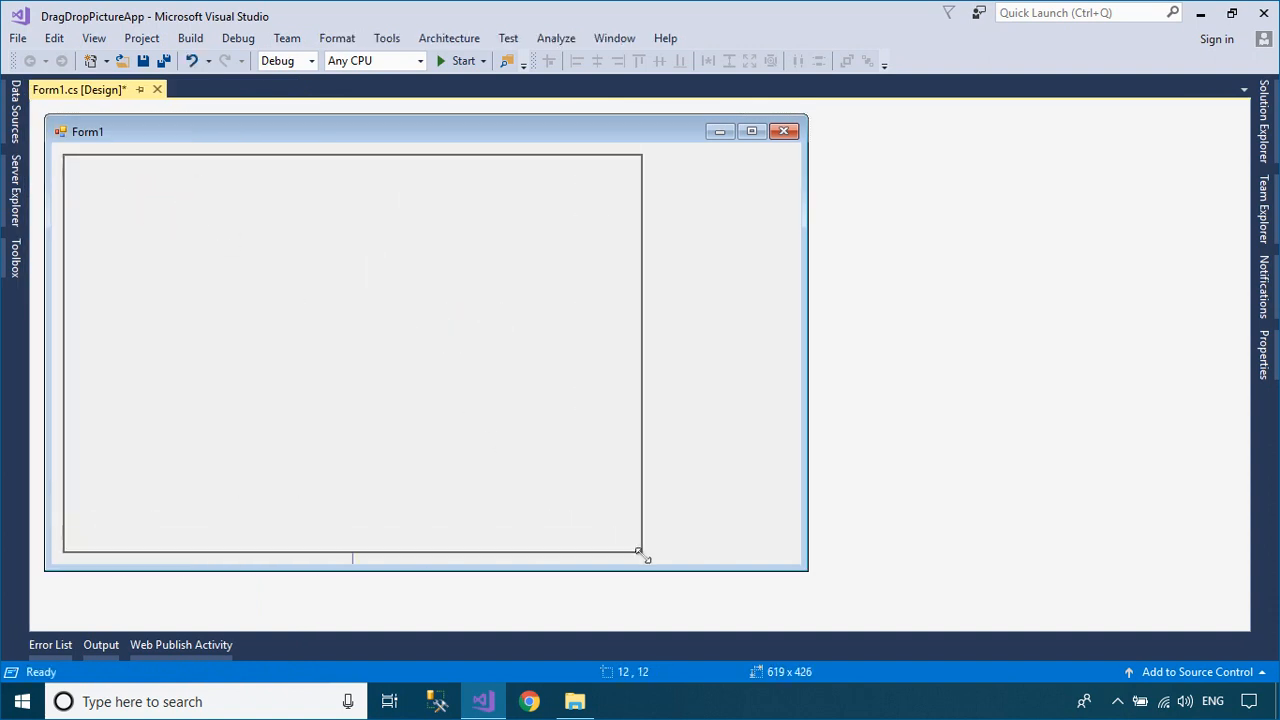
Step: Widen the picture box slightly and narrow Form1 to fit around it
drag(638, 553, 808, 572)
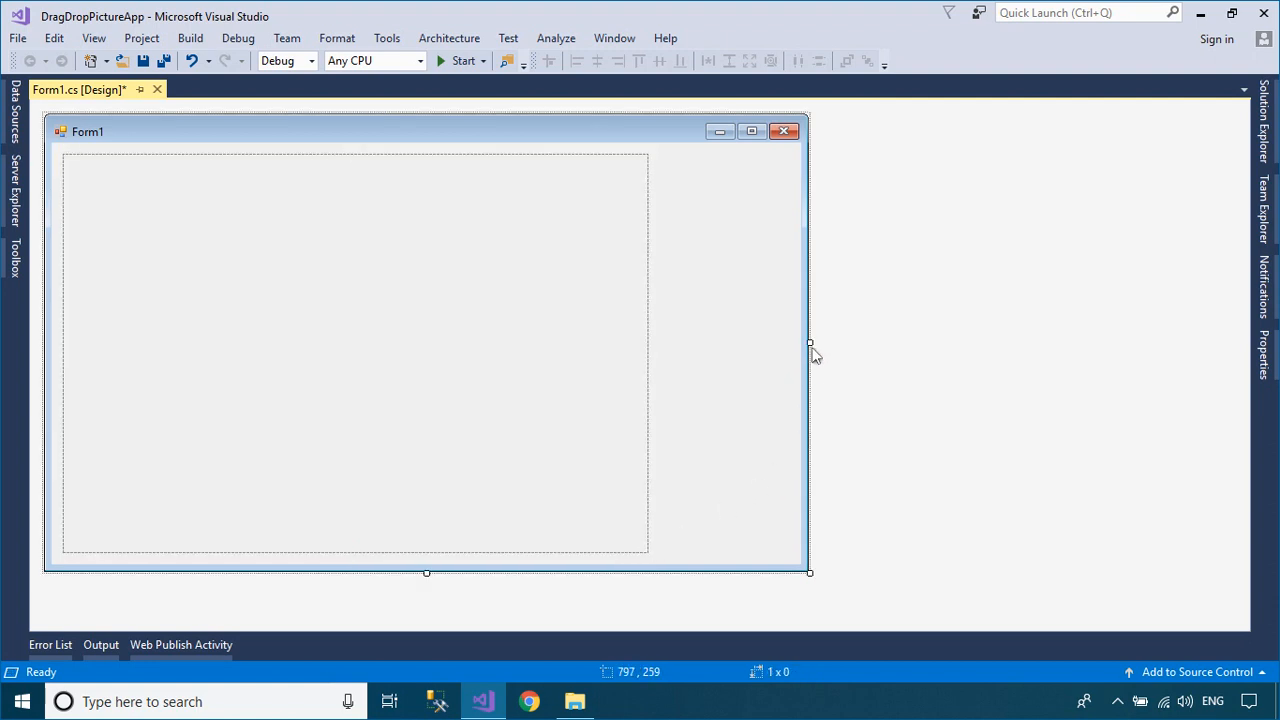
drag(810, 350, 671, 350)
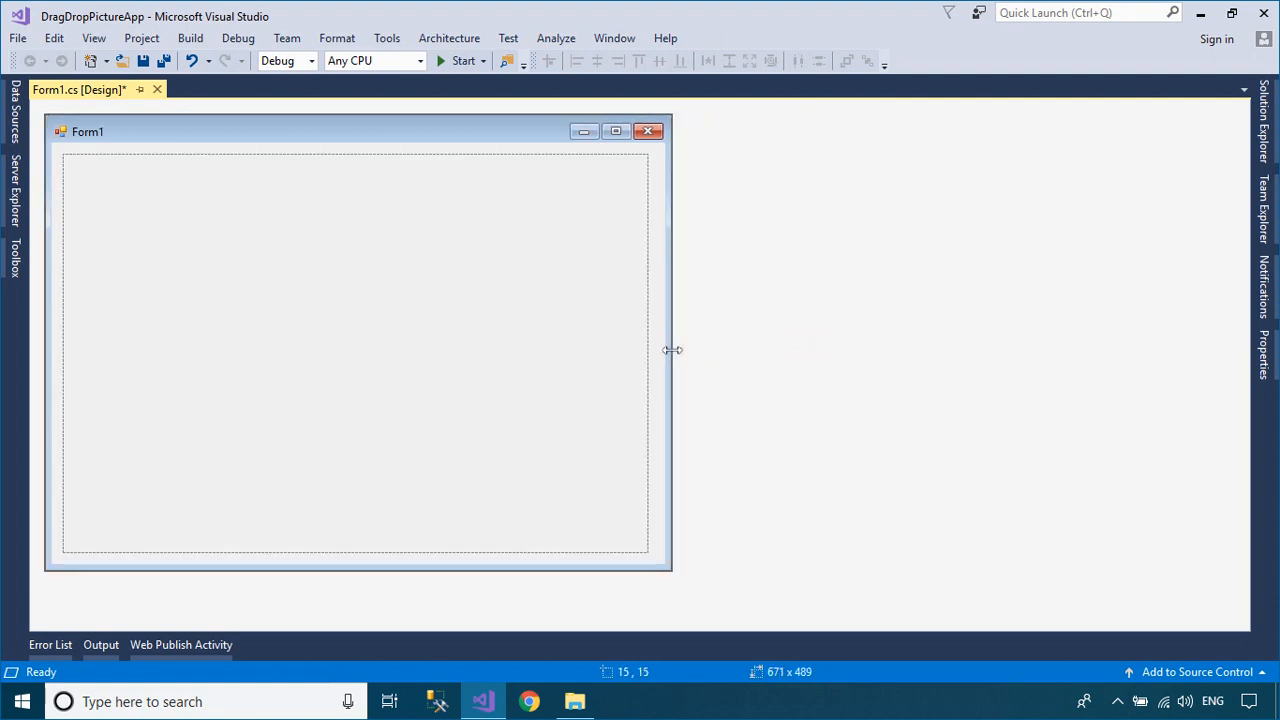
click(355, 350)
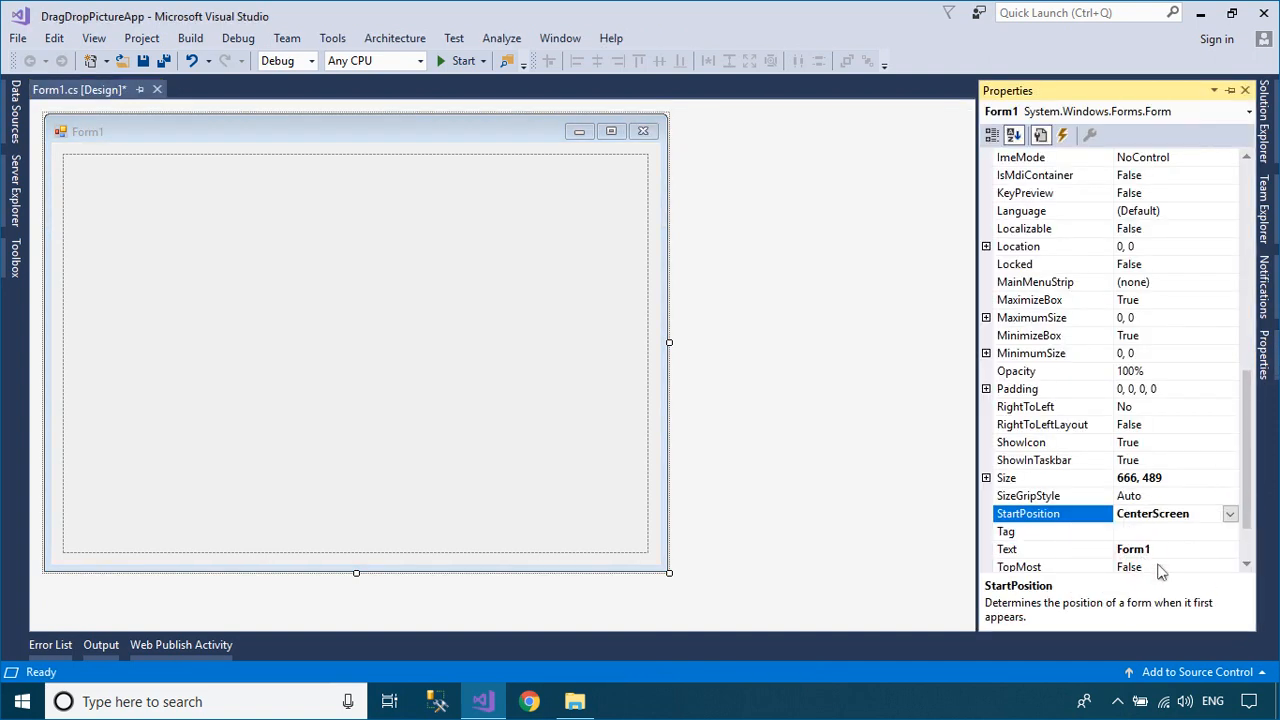
Step: Set the form's Text to FoxLearn and add a pictureBox1 DragDrop handler
text(Fox1)
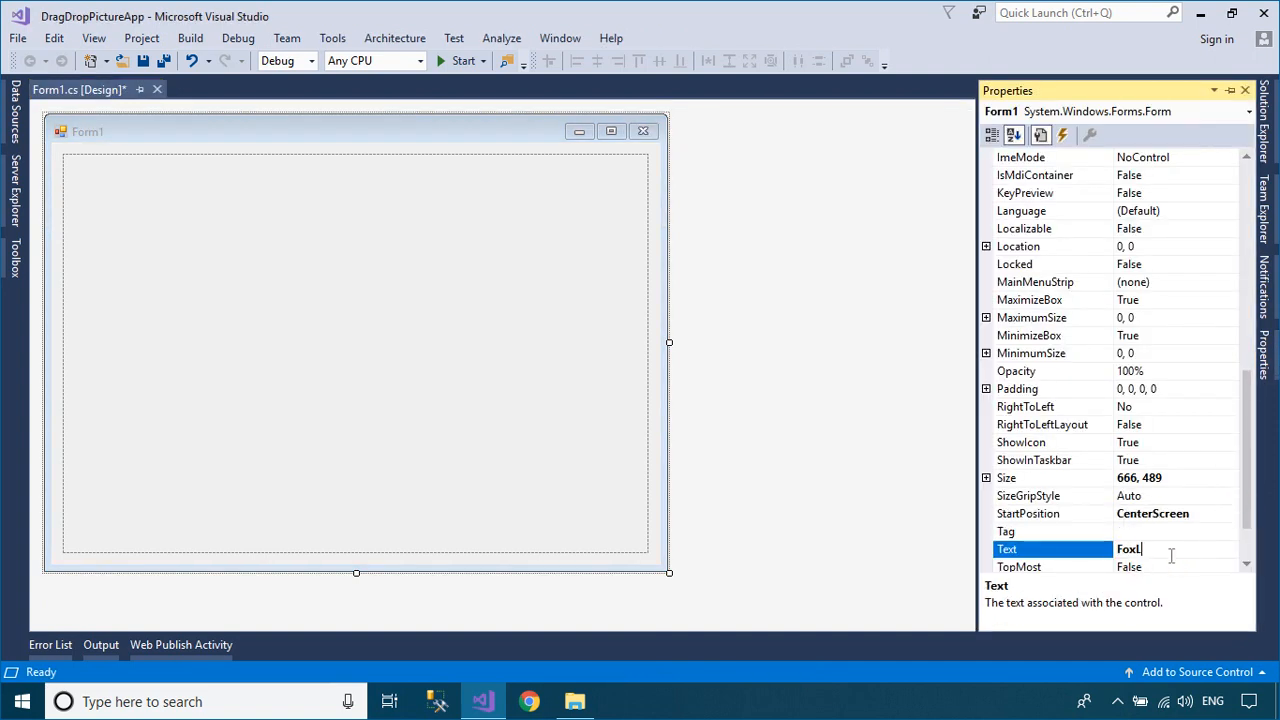
text(FoxLearn)
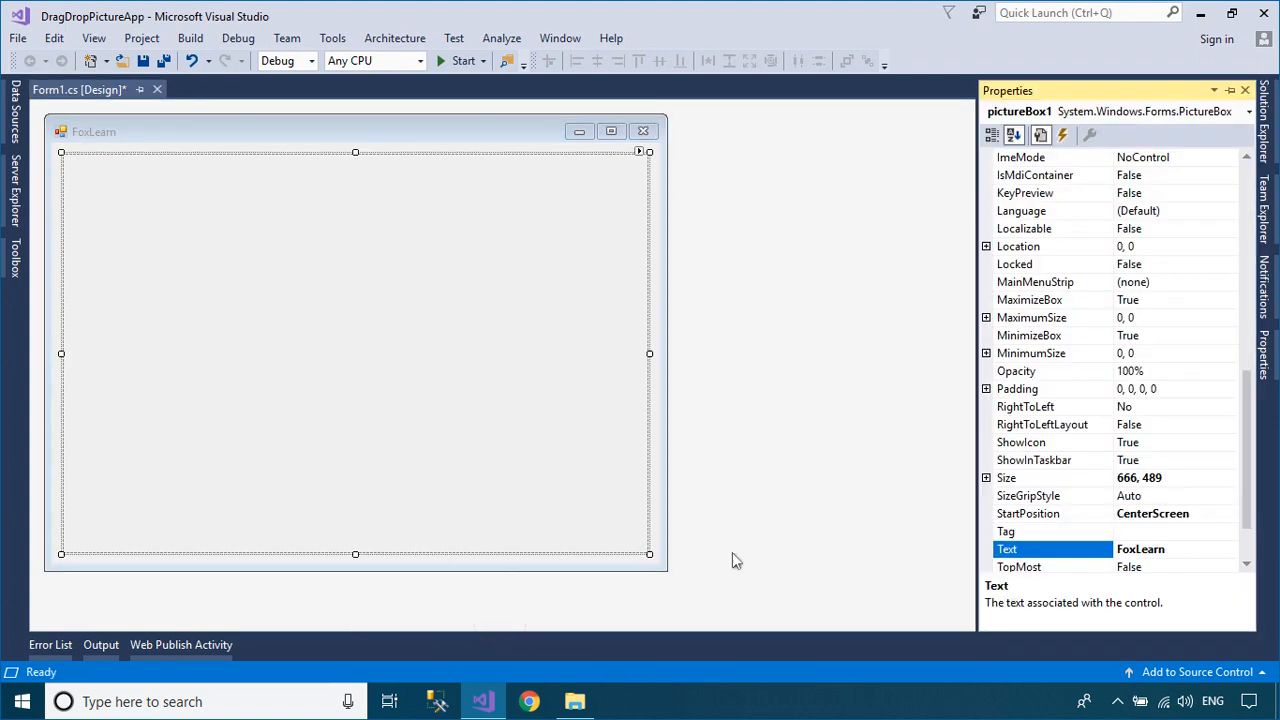
click(1062, 135)
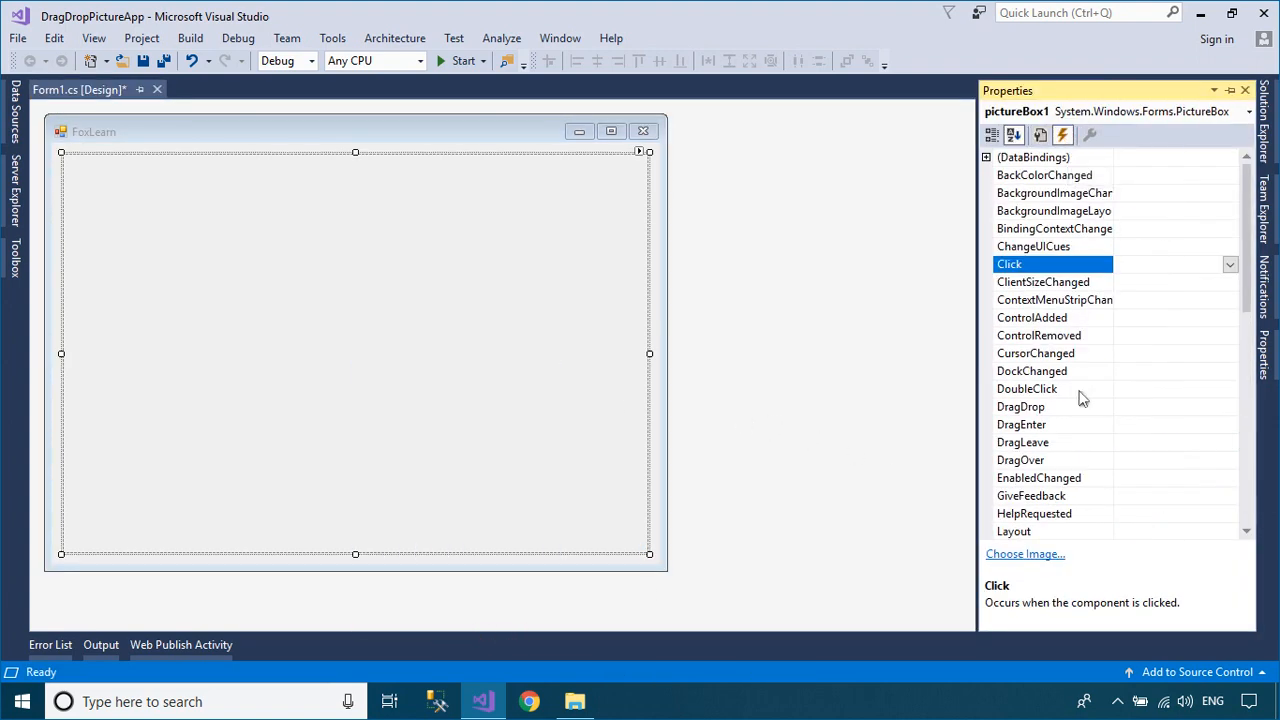
double_click(1021, 406)
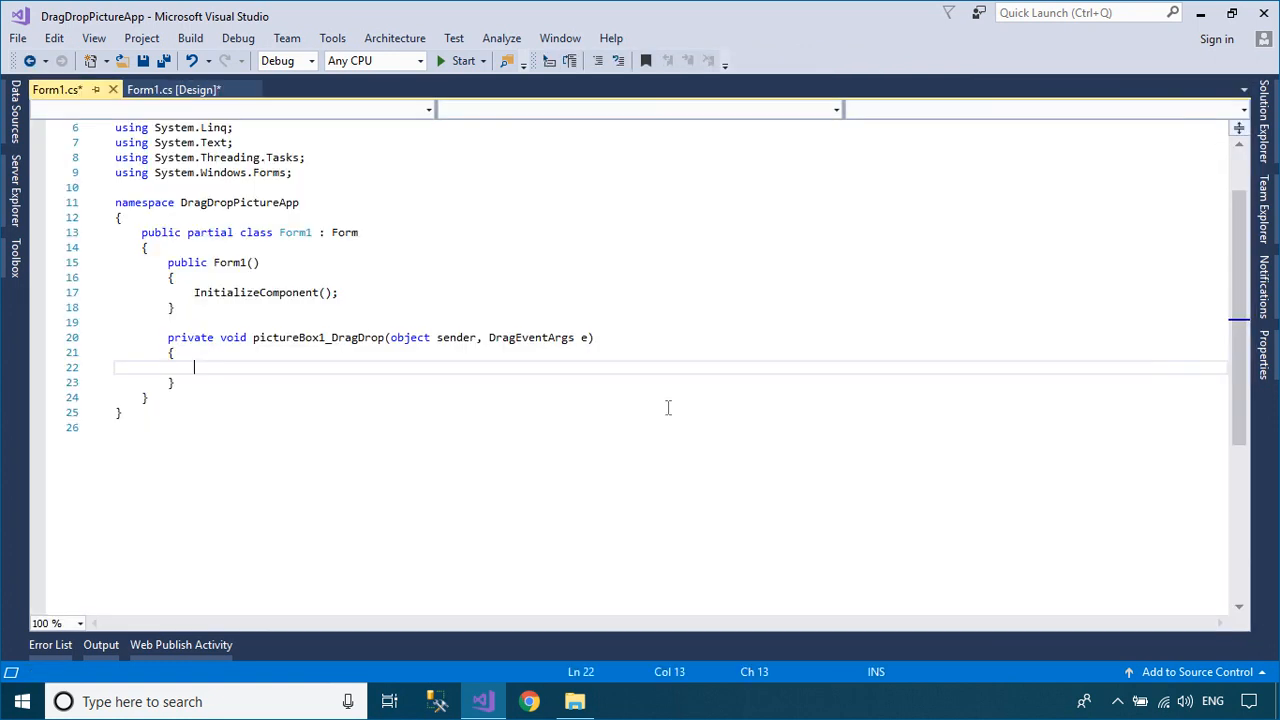
Step: Add Form1_Load containing pictureBox1.AllowDrop = true;
click(173, 89)
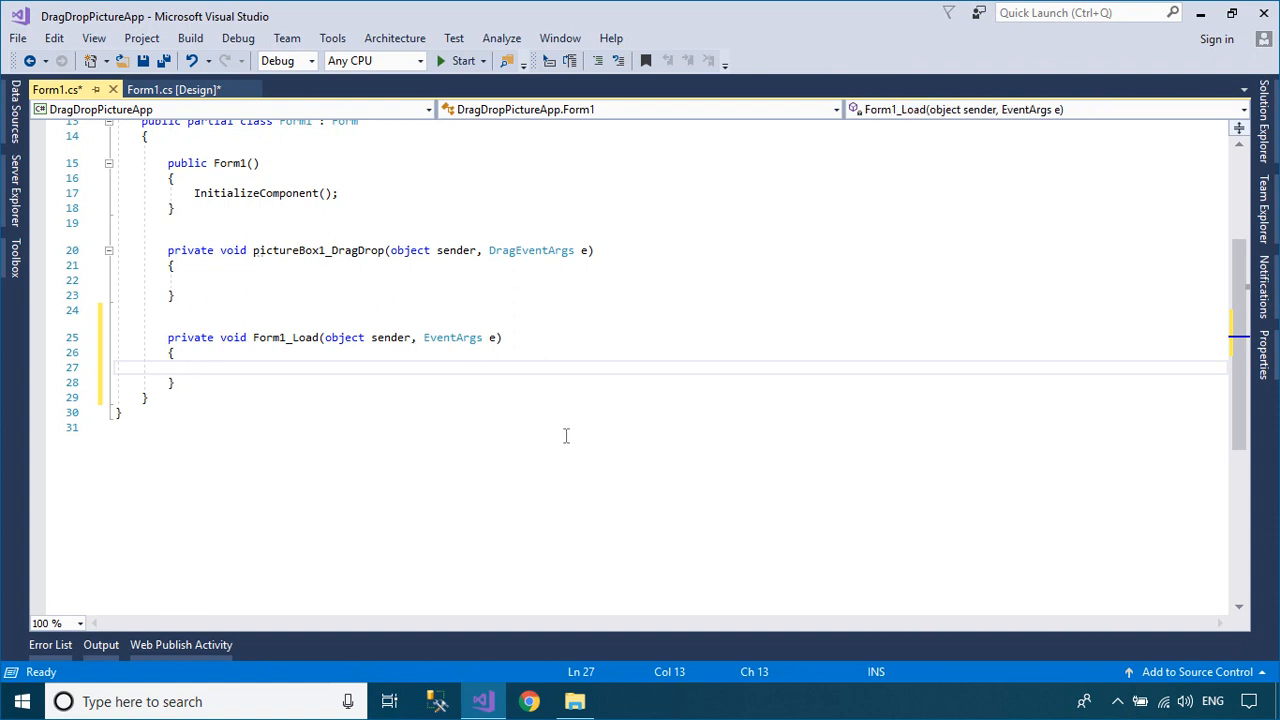
text(pic)
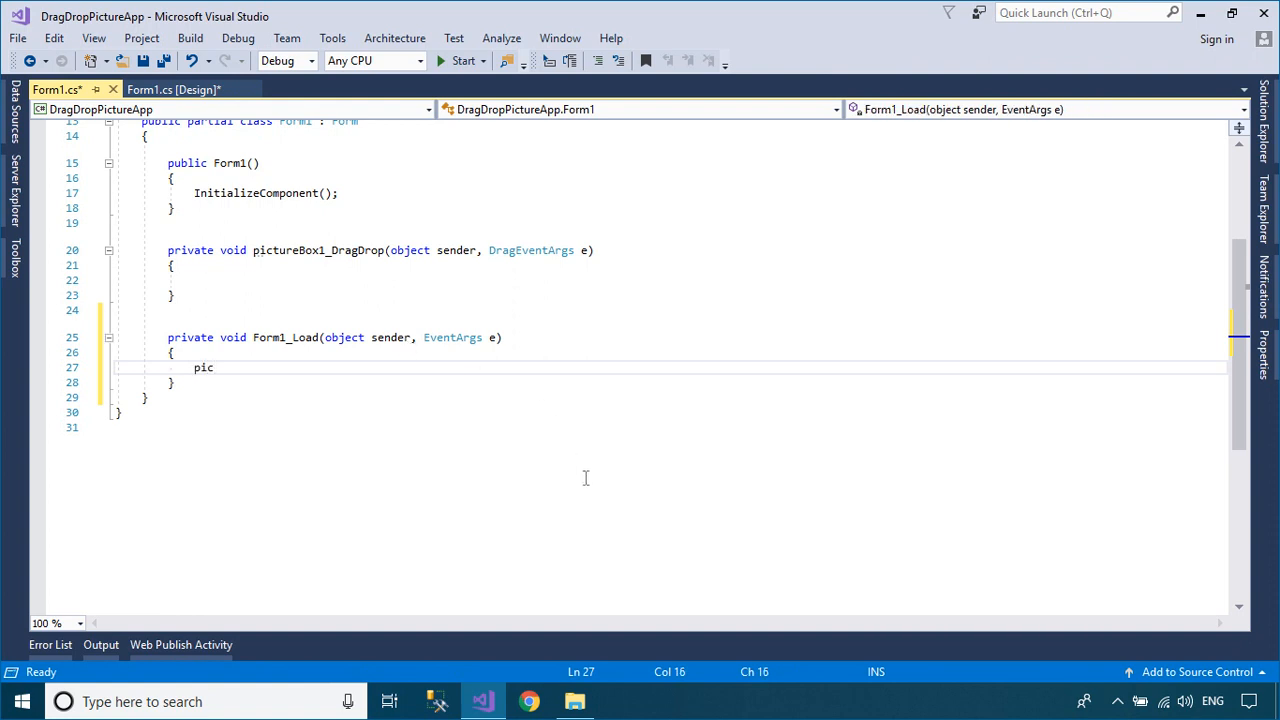
text(tureBox1.)
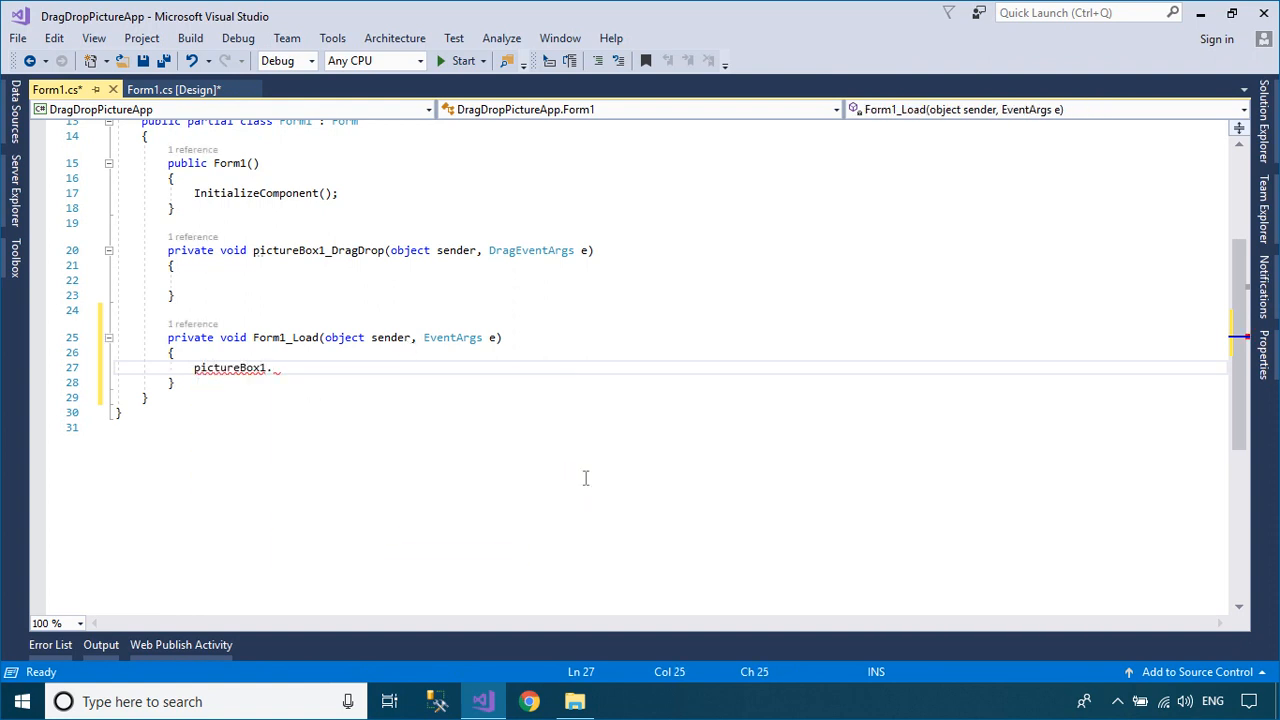
text(Allo)
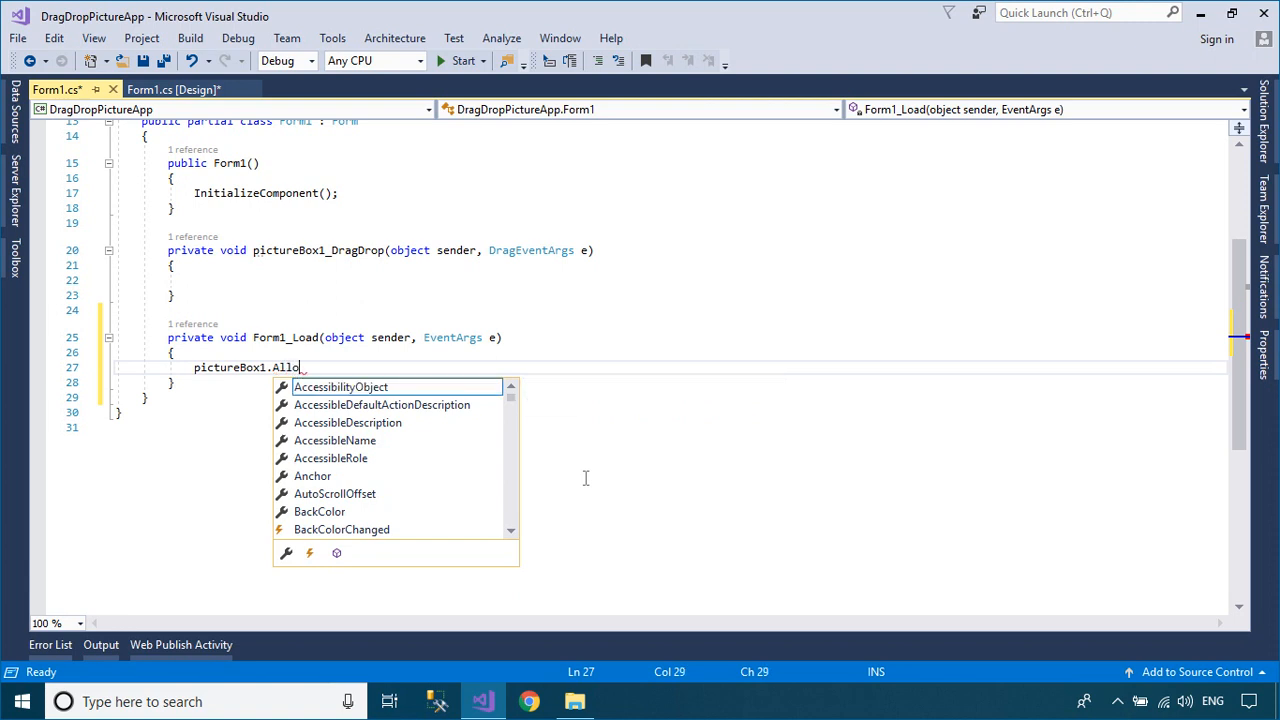
text(wDrop)
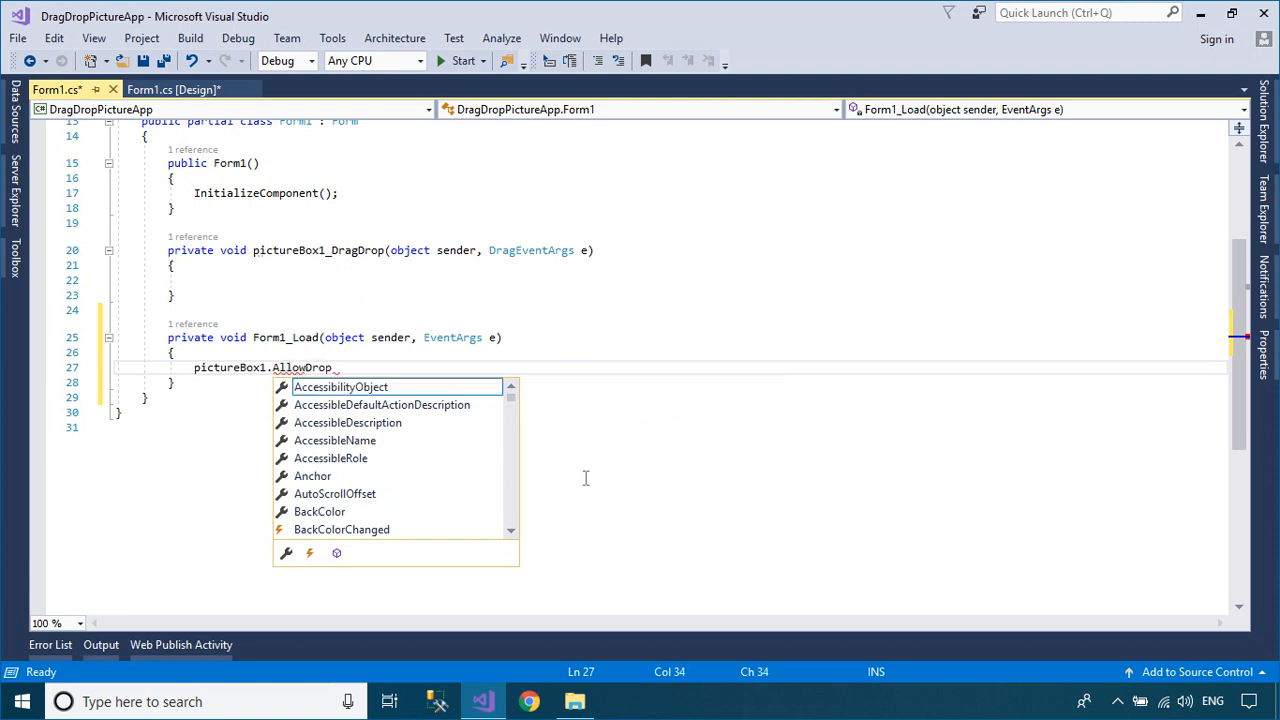
text(= true;)
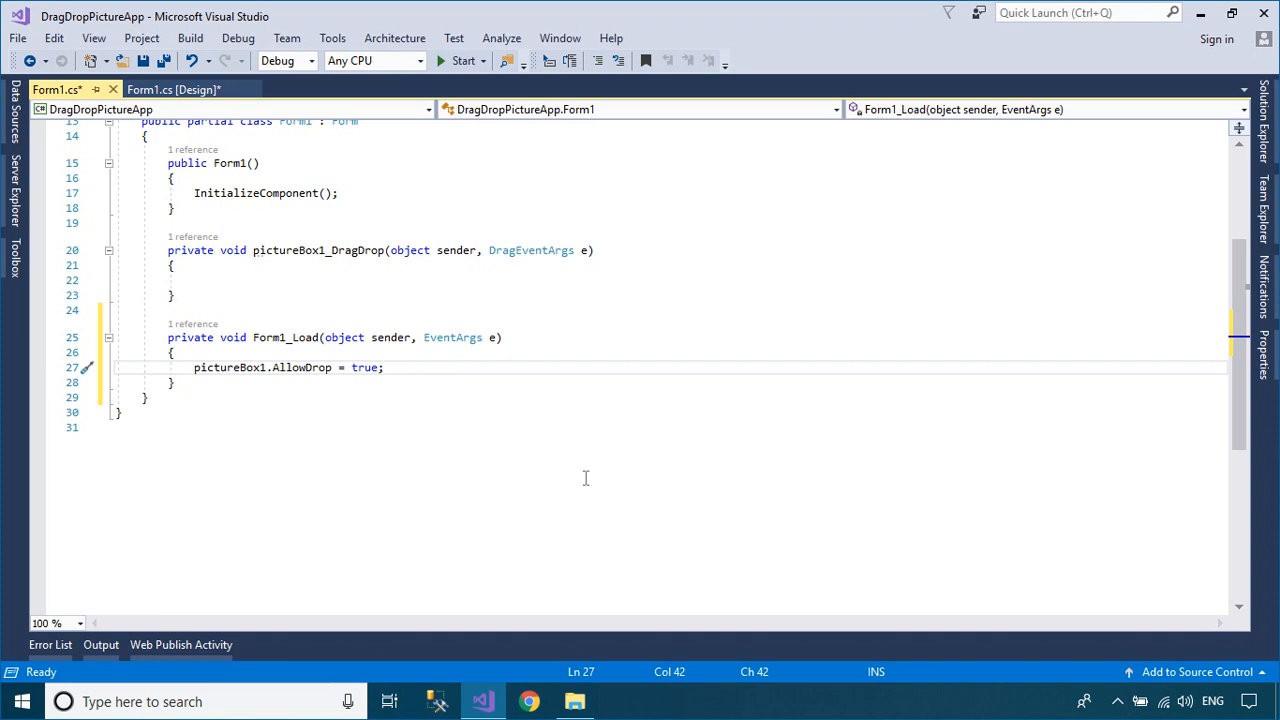
click(175, 89)
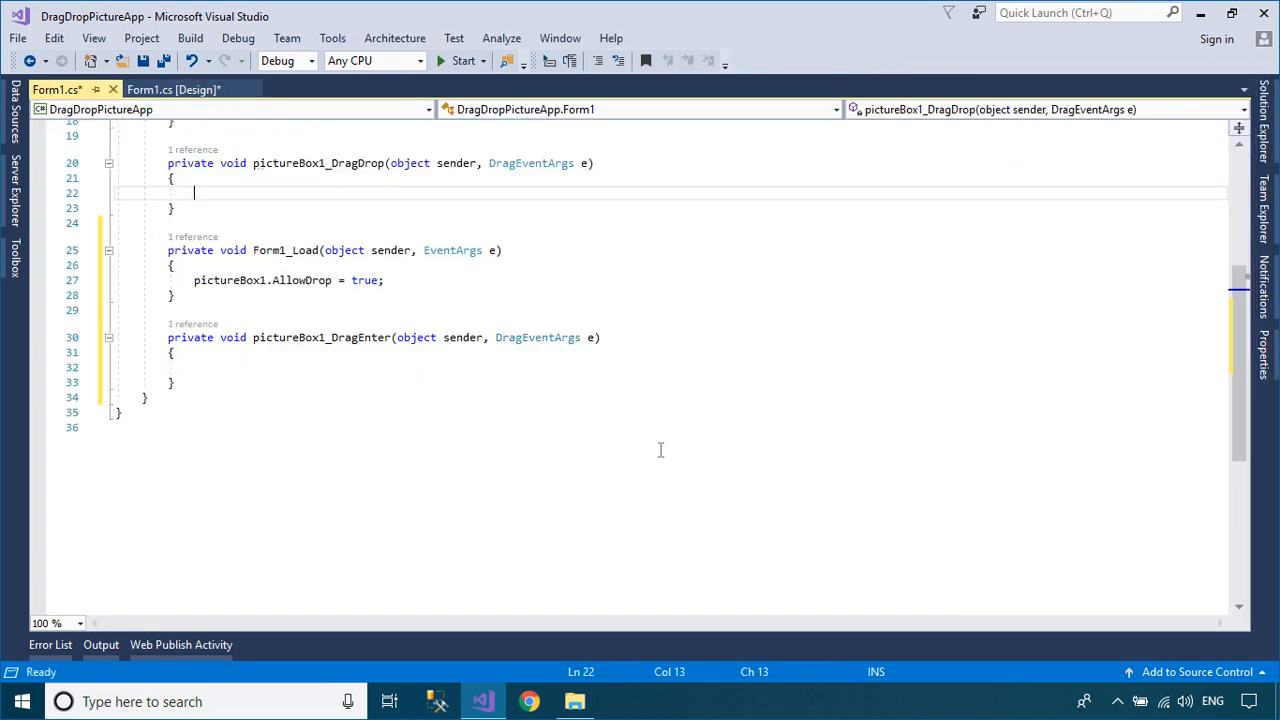
mouse_move(689, 480)
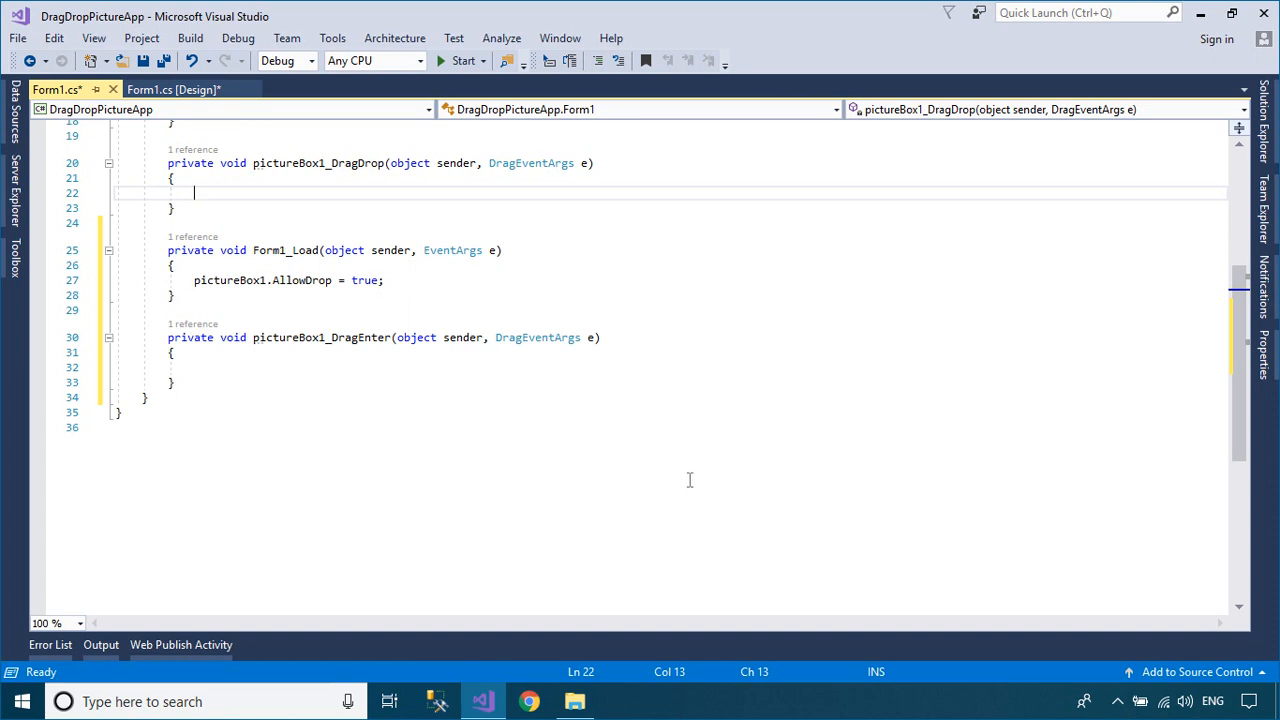
Step: In pictureBox1_DragDrop, begin the line var data=e.Data
text(var data)
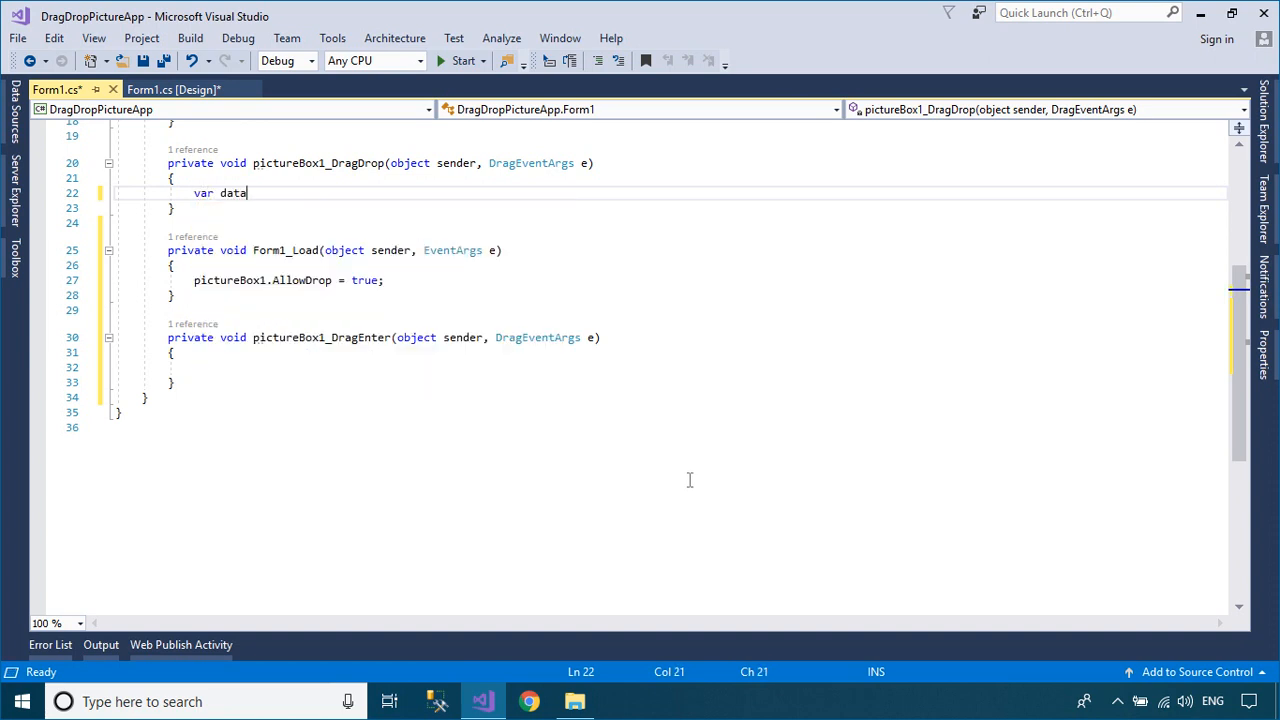
text(=e)
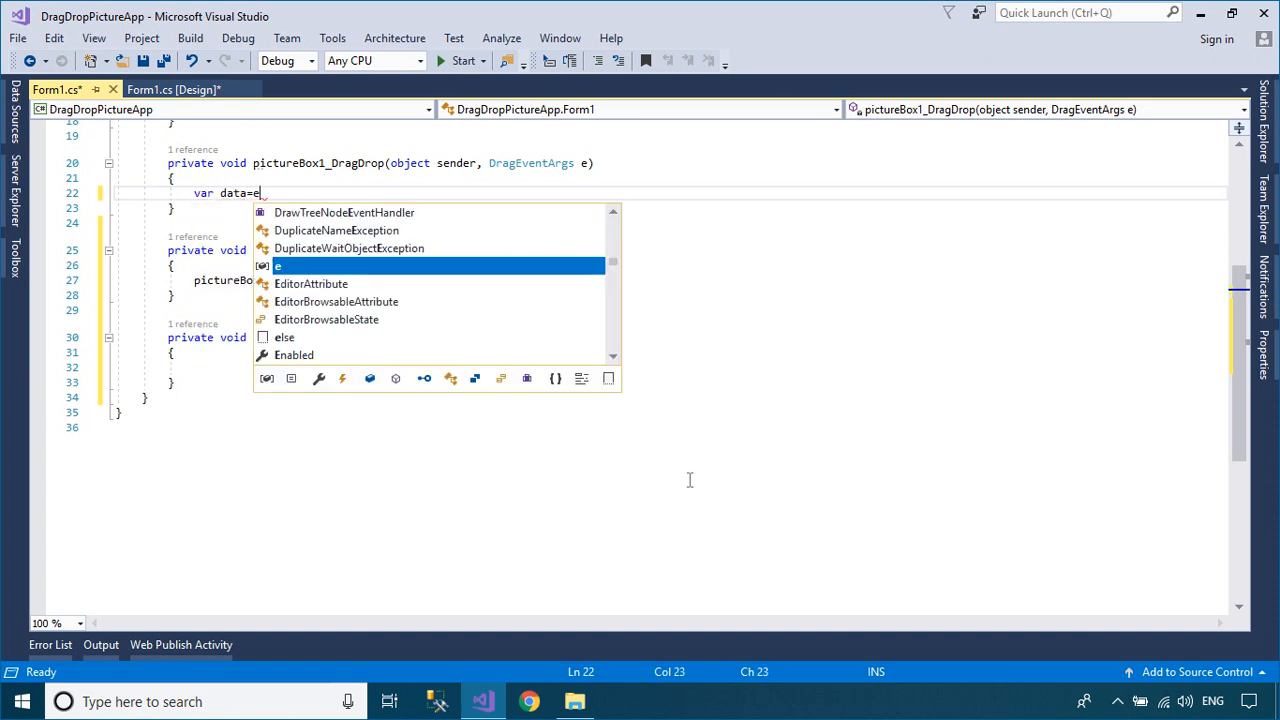
text(.Data.)
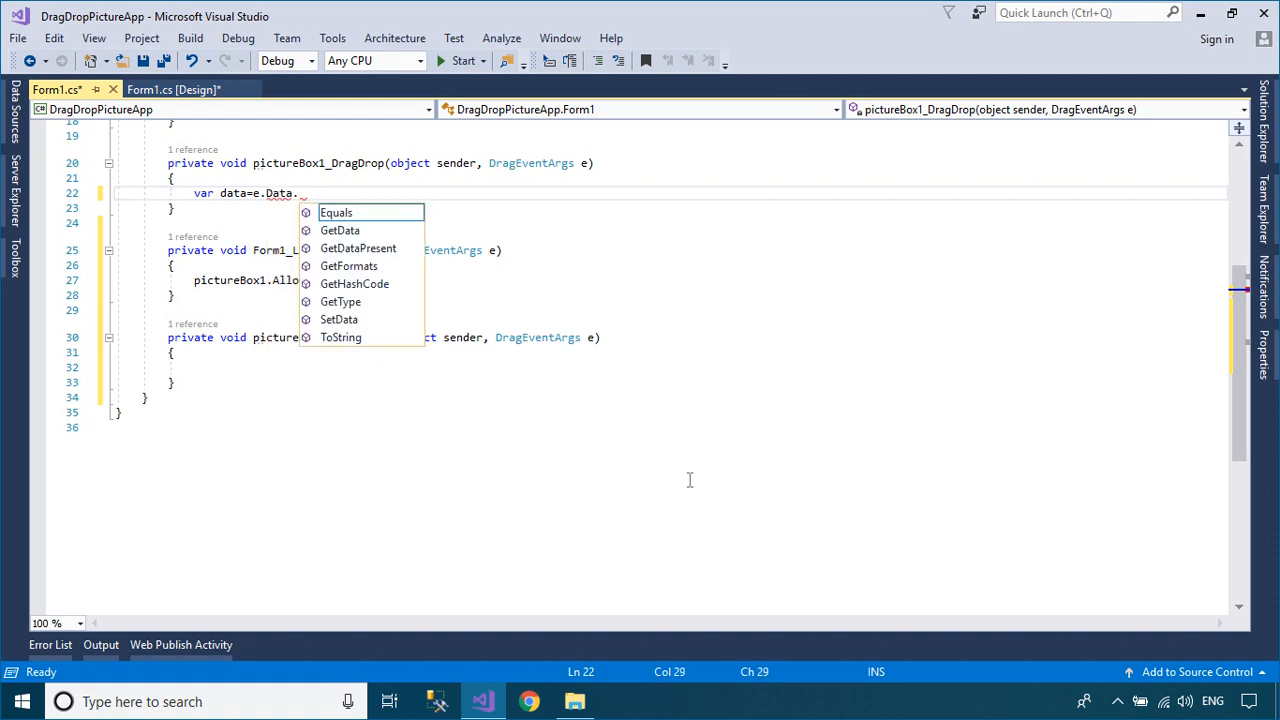